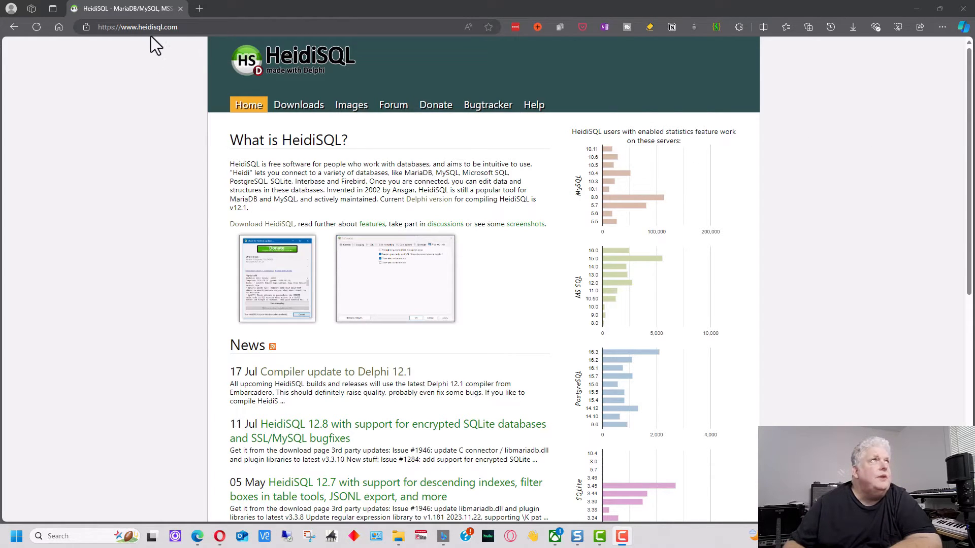
mouse_move(334, 109)
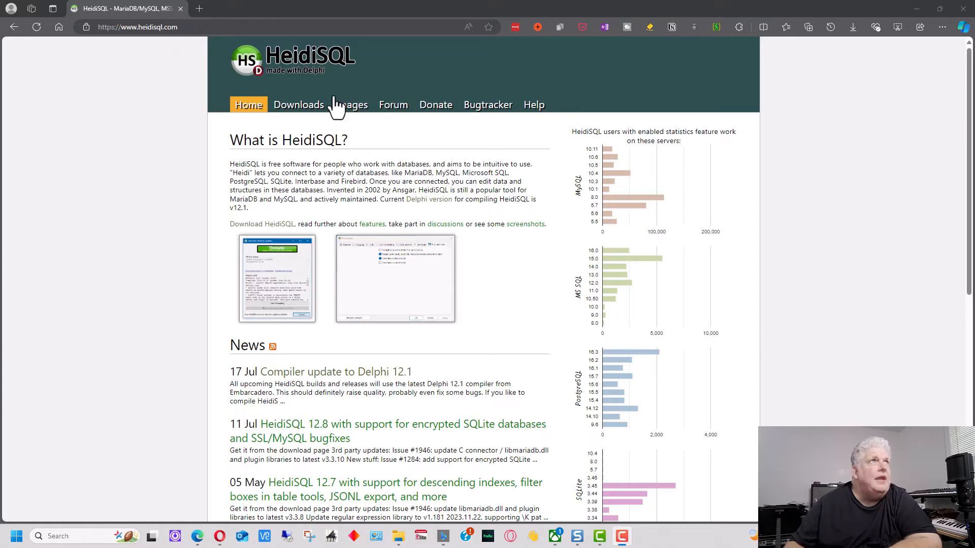
Go to the HeidiSQL downloads page with the 12.8 setup file already in Downloads
left_click(298, 104)
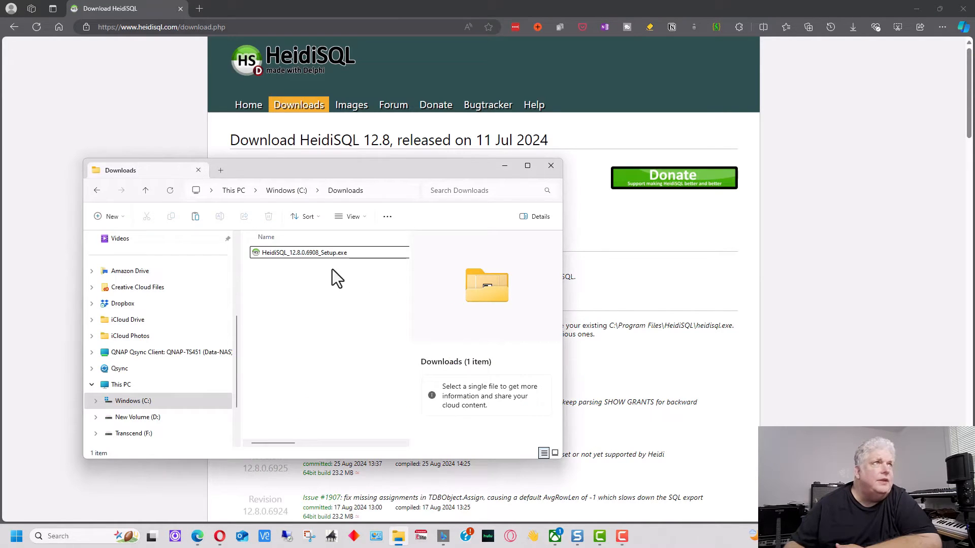
Run HeidiSQL_12.8.0.6908_Setup.exe and install to the default Program Files folder
left_click(304, 253)
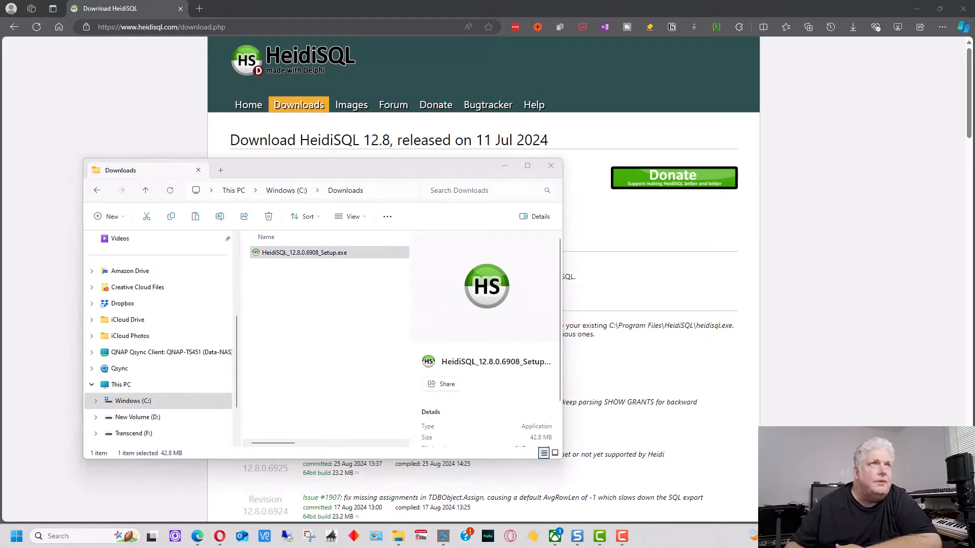
mouse_move(599, 302)
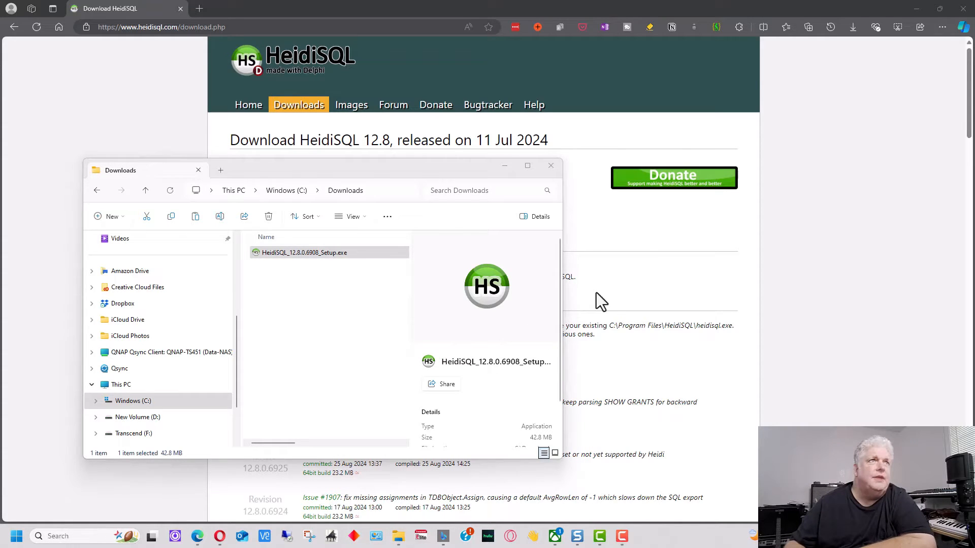
double_click(304, 253)
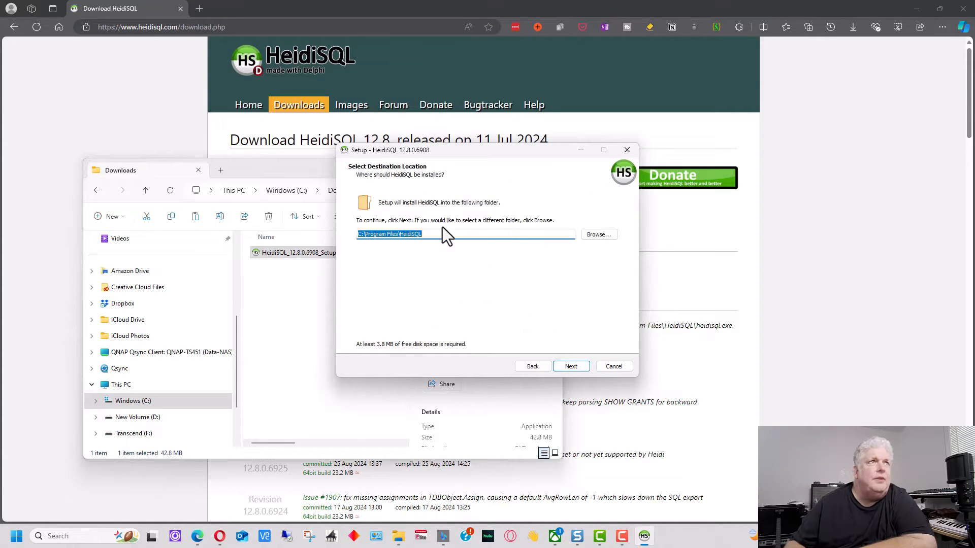
mouse_move(407, 255)
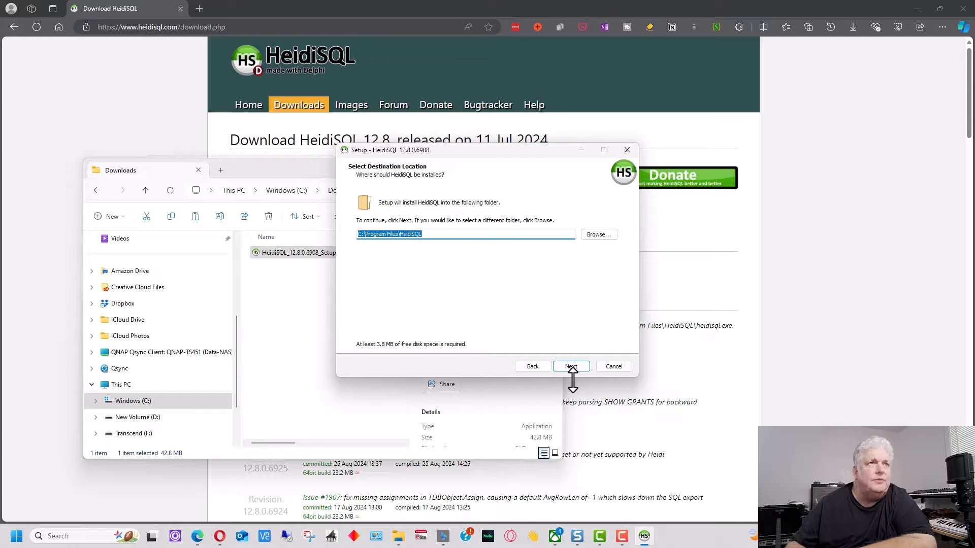
left_click(569, 366)
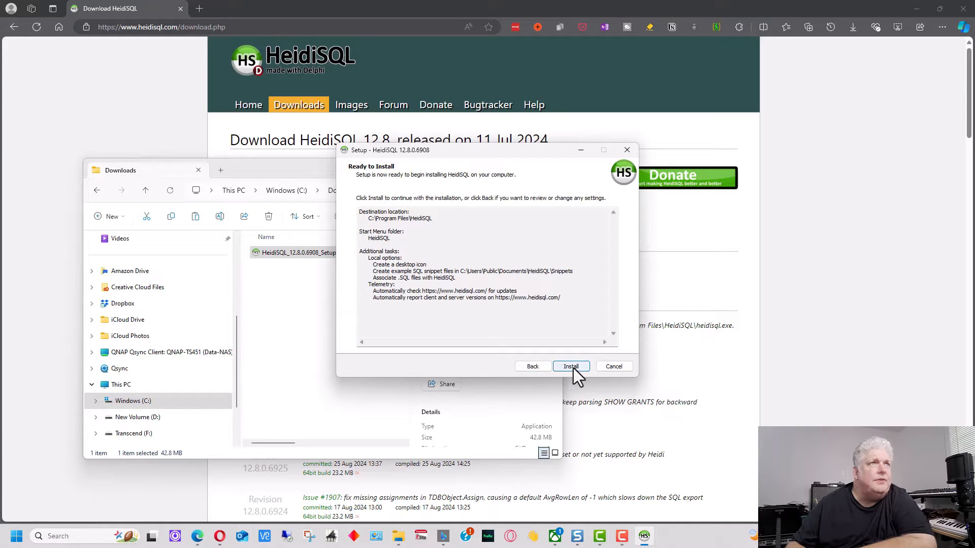
left_click(570, 367)
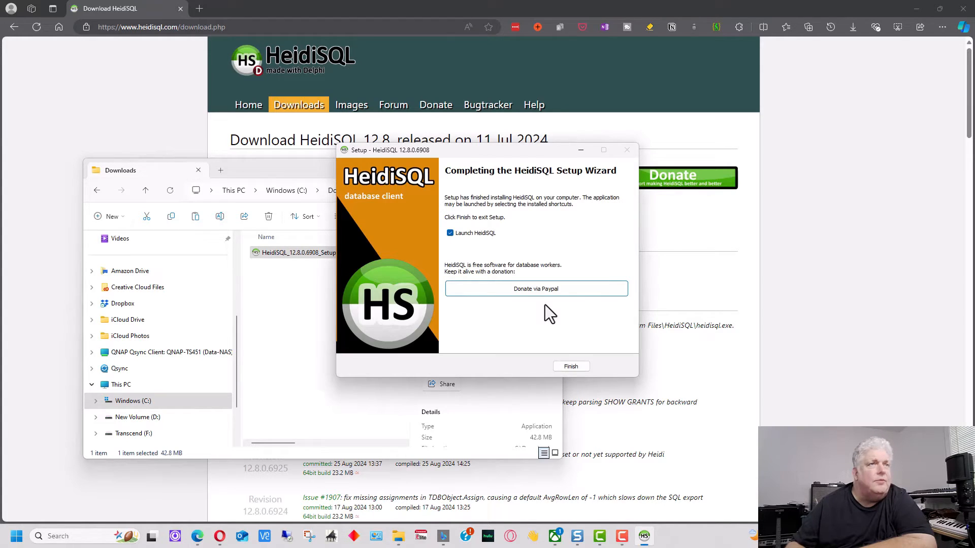
Launch HeidiSQL and connect a new MariaDB/MySQL (TCP/IP) session to 127.0.0.1:3306 as root with its password
left_click(570, 367)
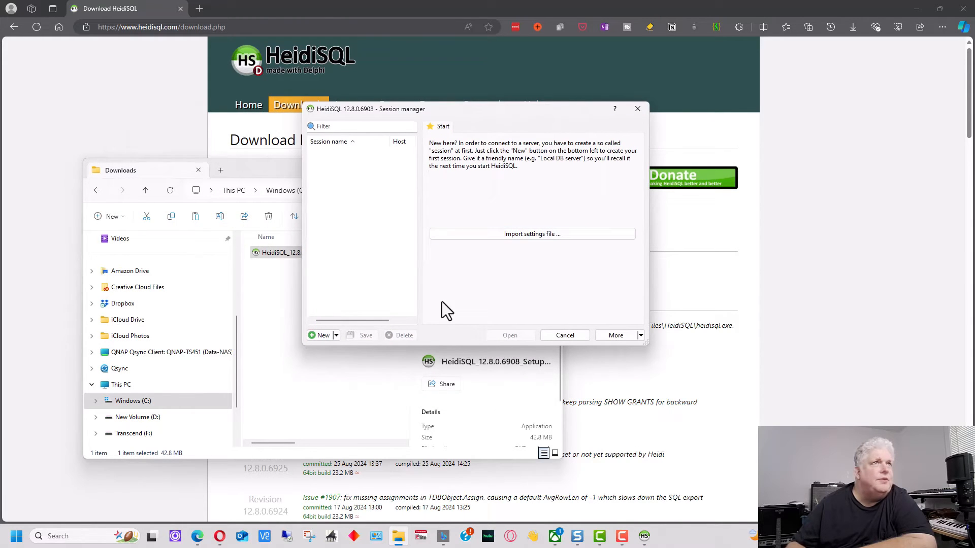
left_click(318, 336)
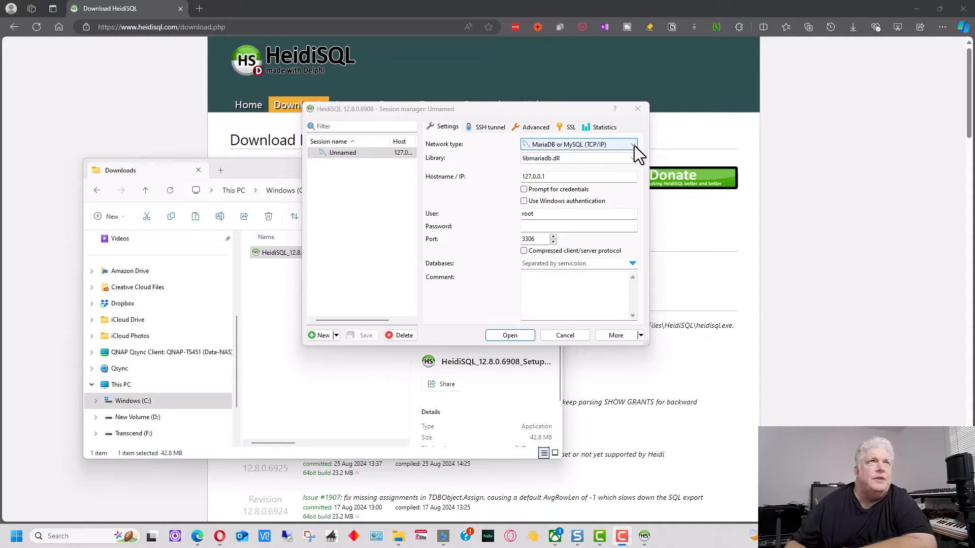
left_click(633, 144)
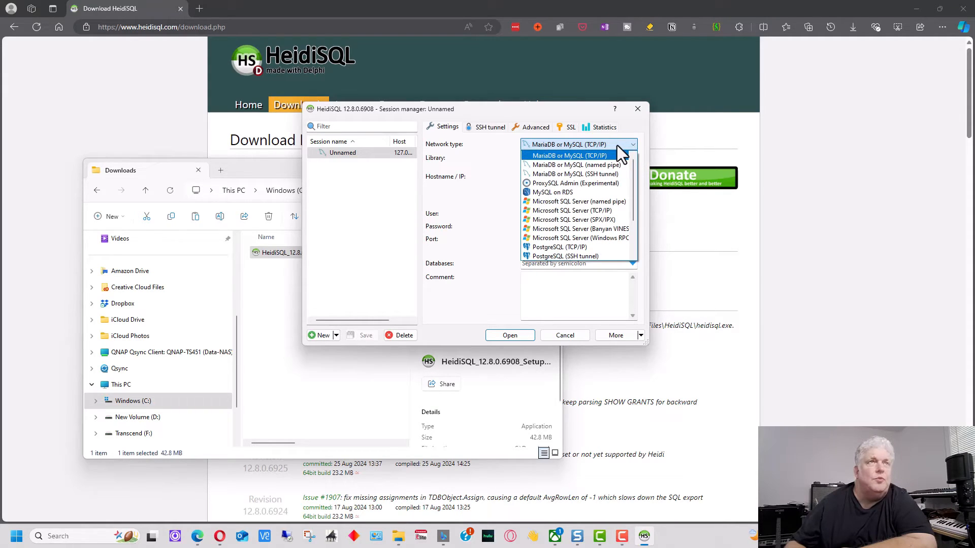
left_click(565, 154)
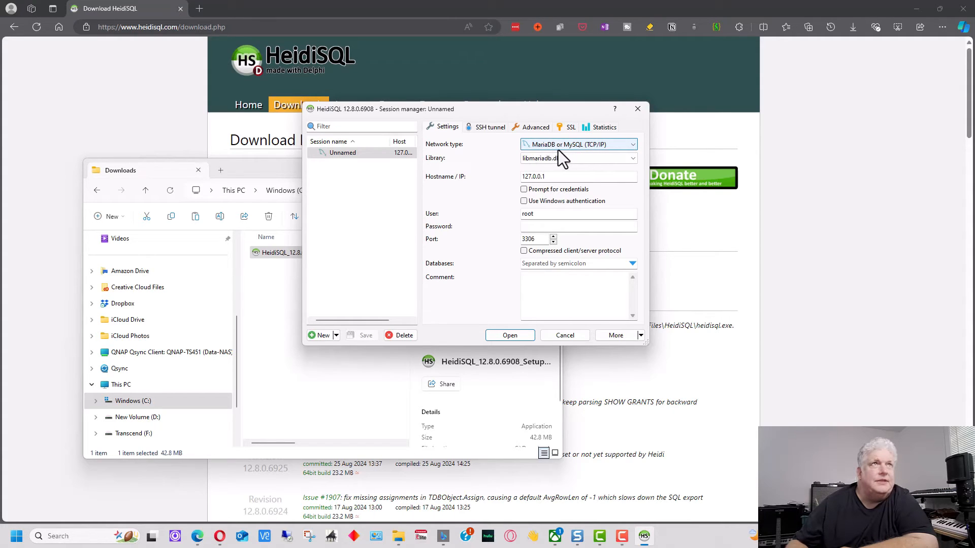
mouse_move(636, 159)
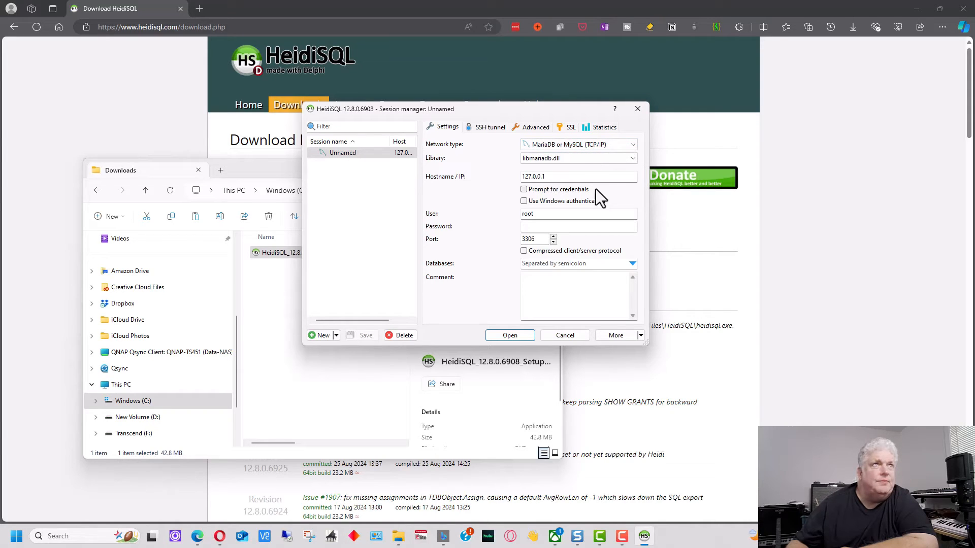
mouse_move(597, 184)
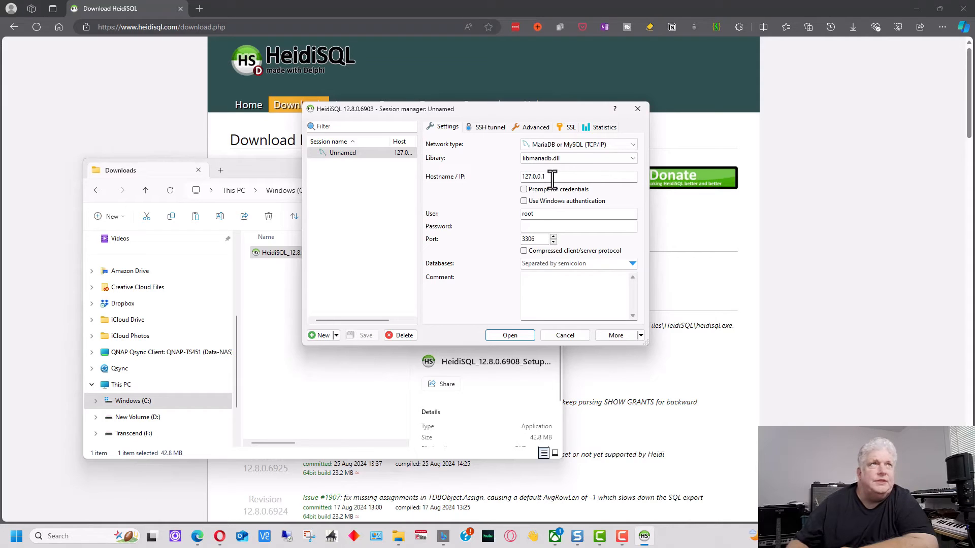
mouse_move(602, 183)
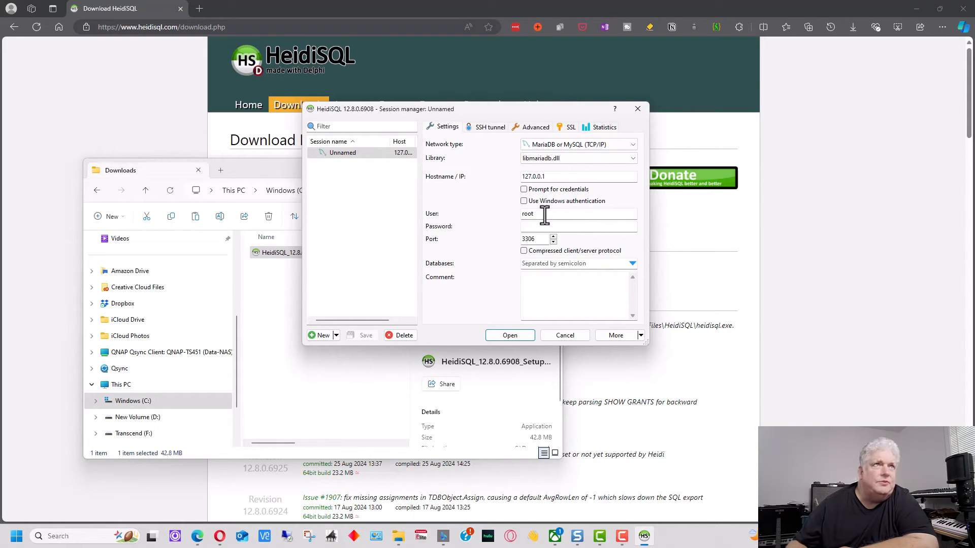
mouse_move(565, 254)
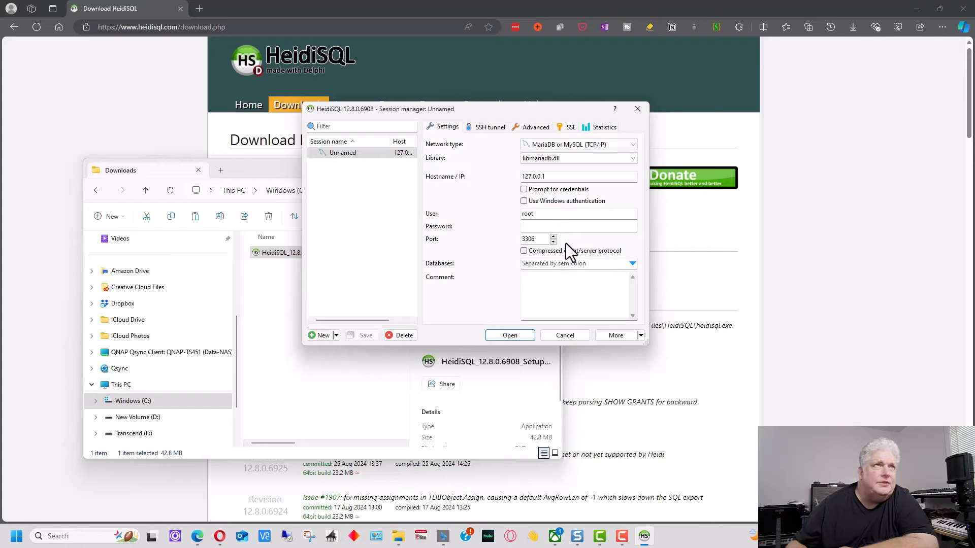
mouse_move(551, 219)
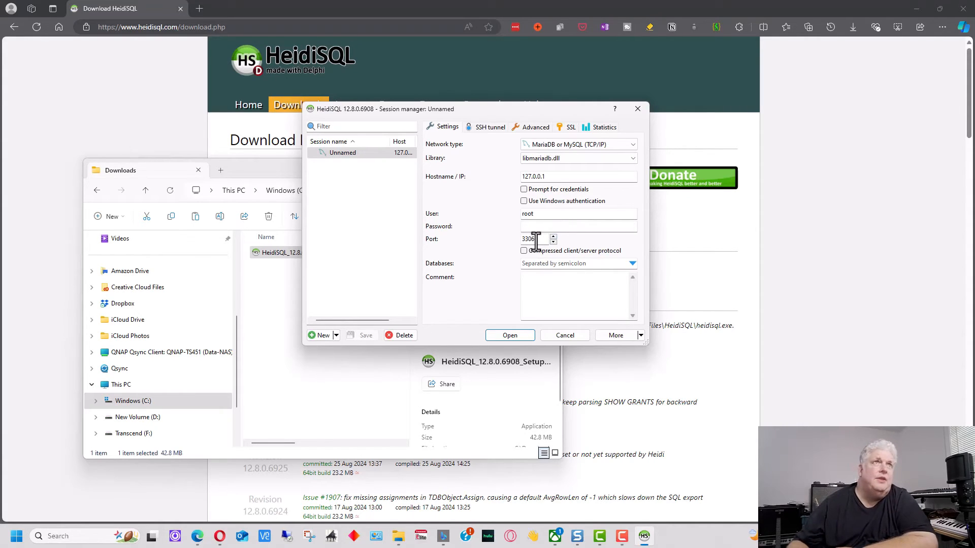
mouse_move(558, 230)
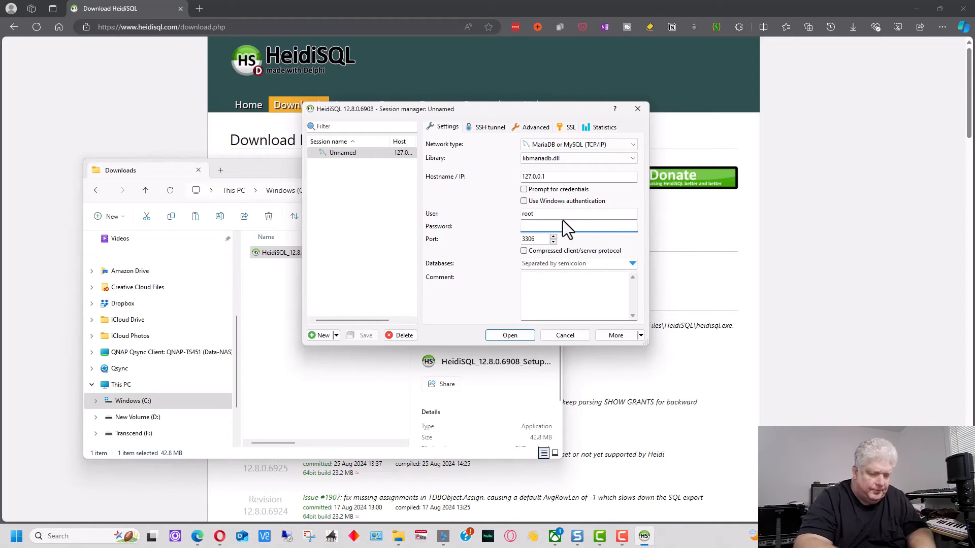
type("password")
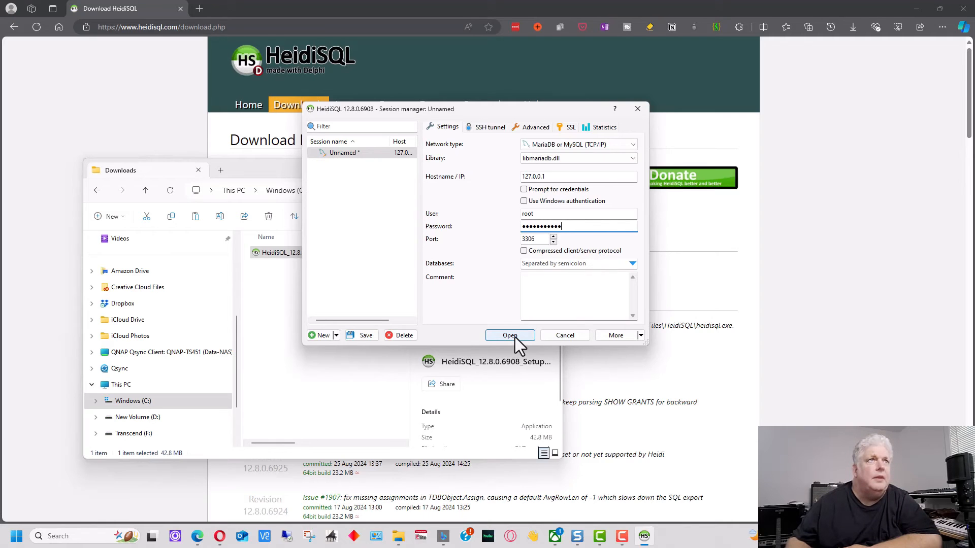
left_click(509, 336)
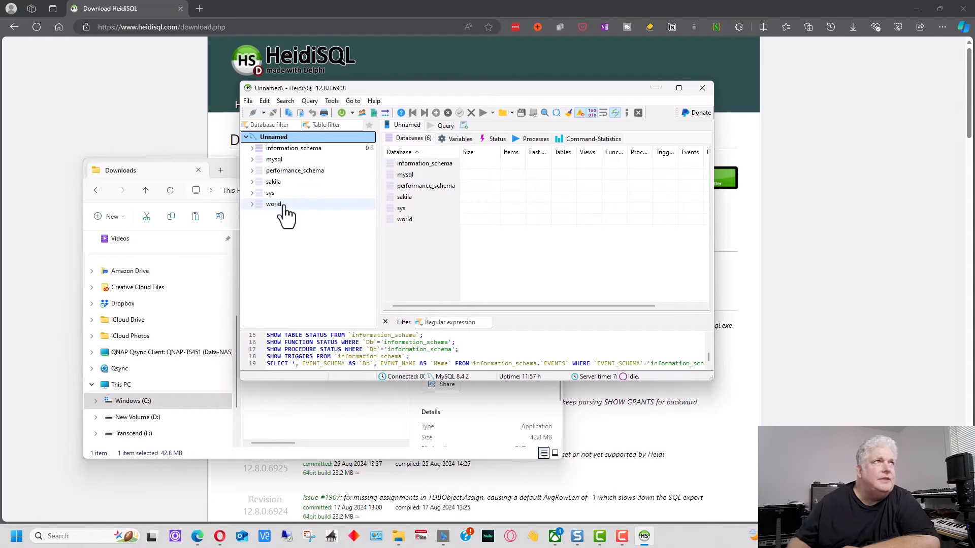
mouse_move(320, 218)
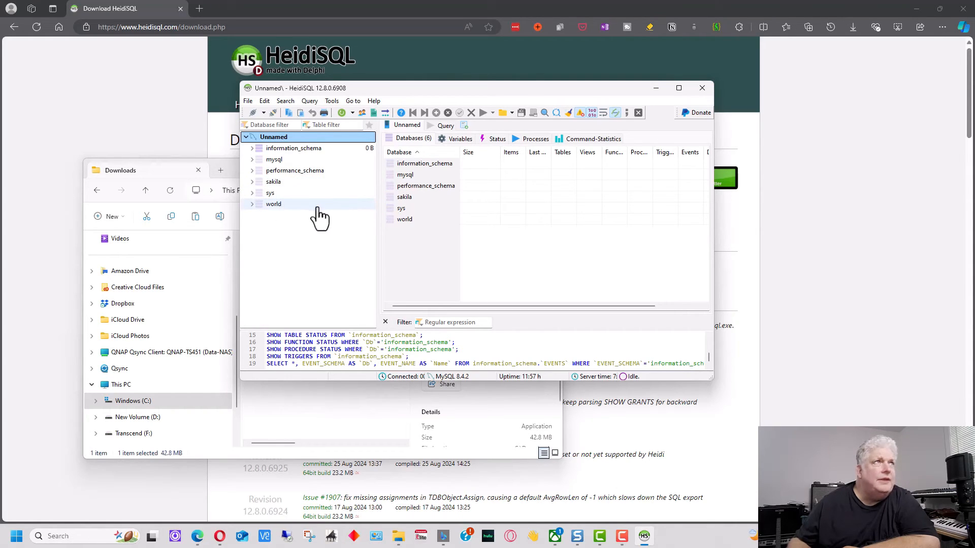
Browse the world database's city table, then collapse world again
left_click(253, 204)
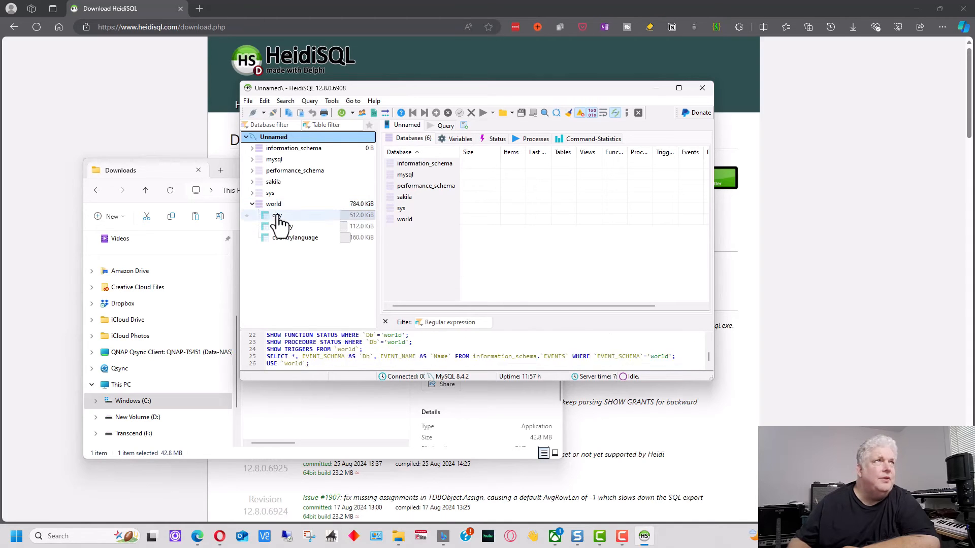
double_click(276, 215)
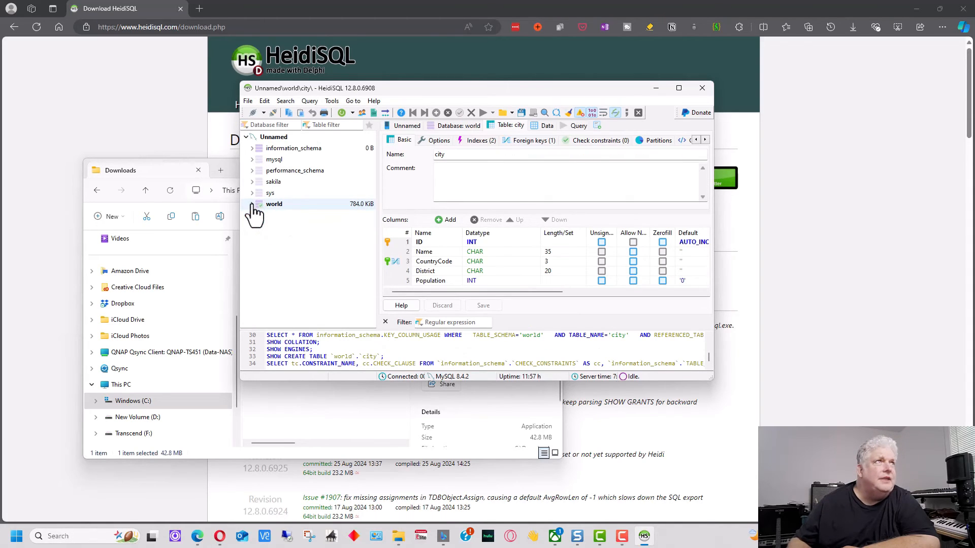
left_click(274, 181)
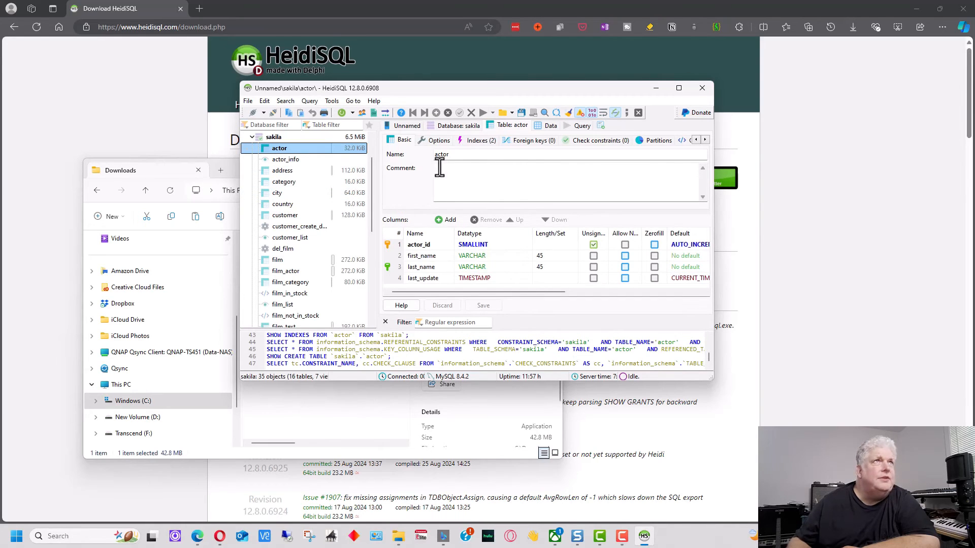
mouse_move(564, 181)
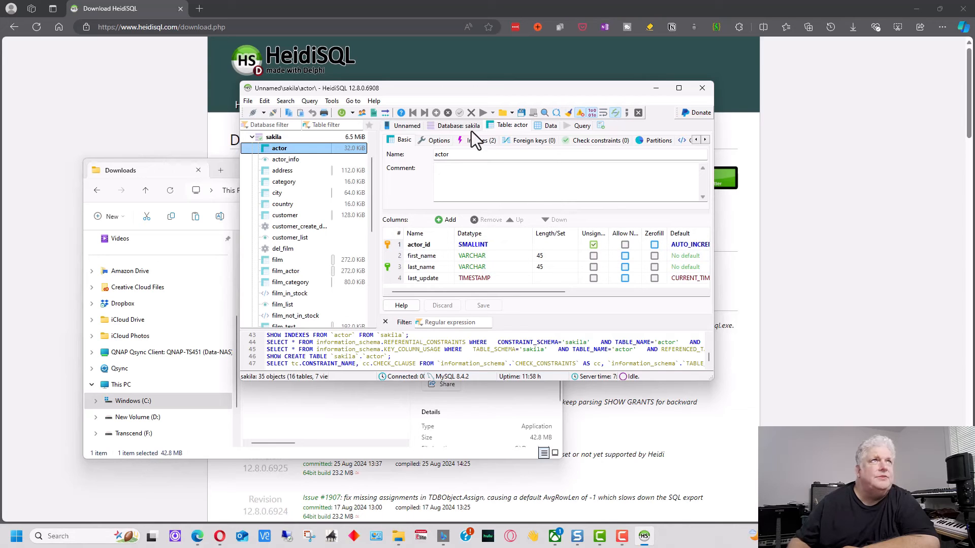
mouse_move(552, 134)
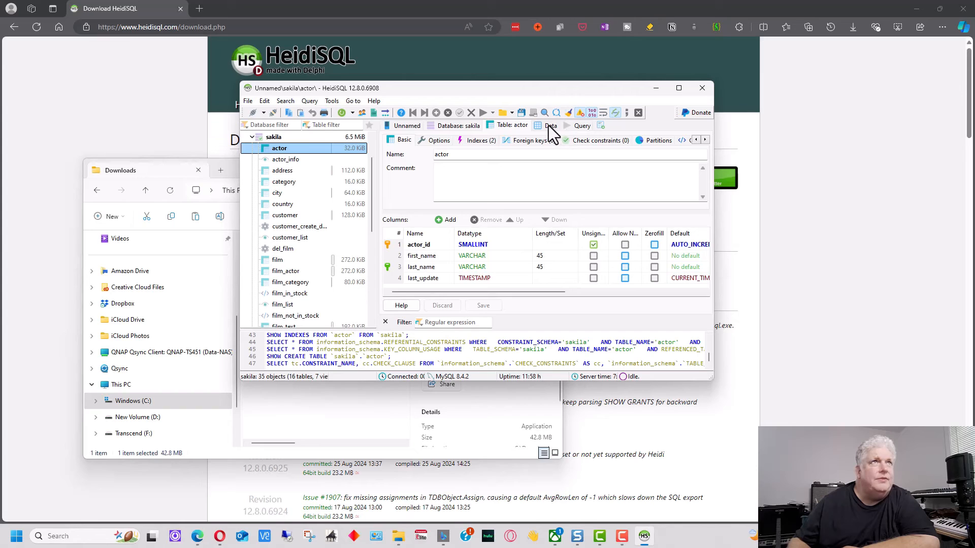
mouse_move(521, 138)
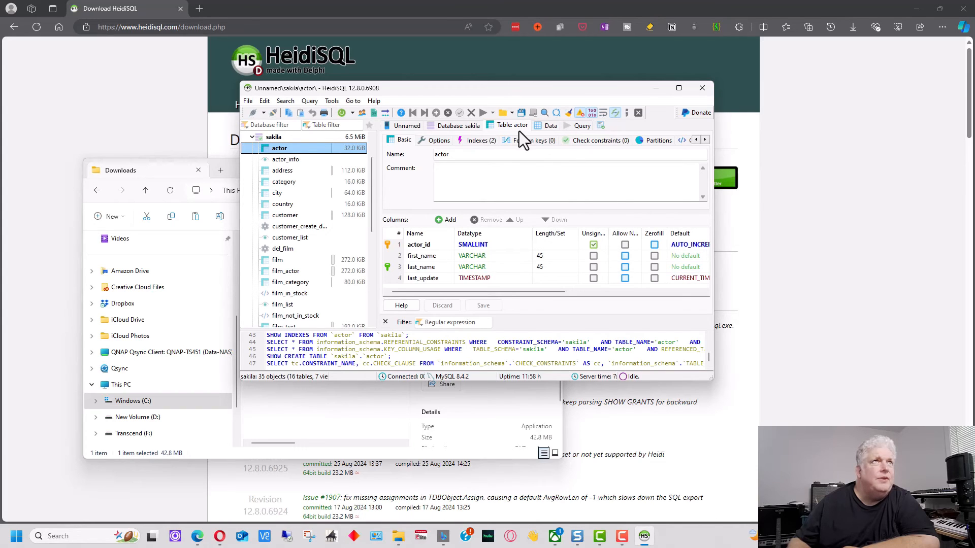
Show the sakila actor table's 200 data rows and scroll through them
left_click(550, 126)
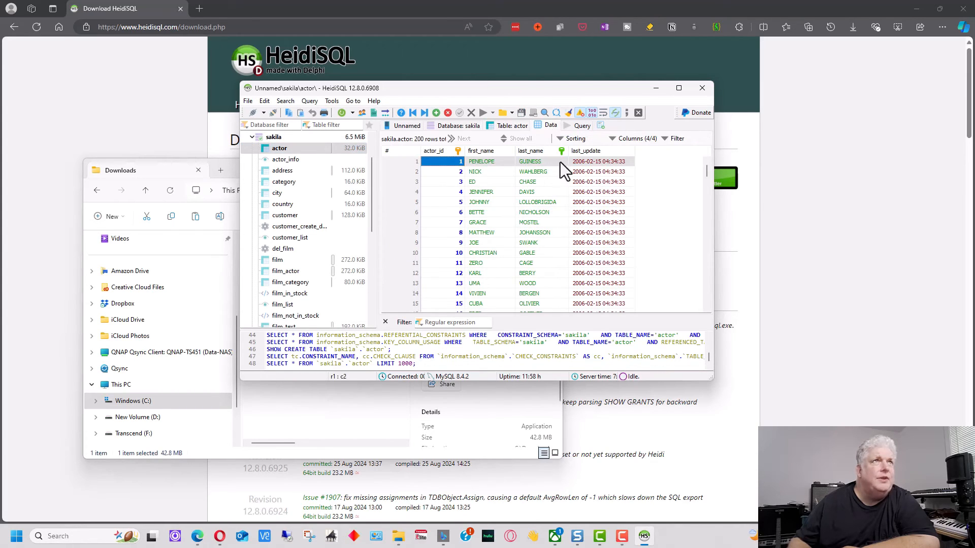
scroll("down", 3)
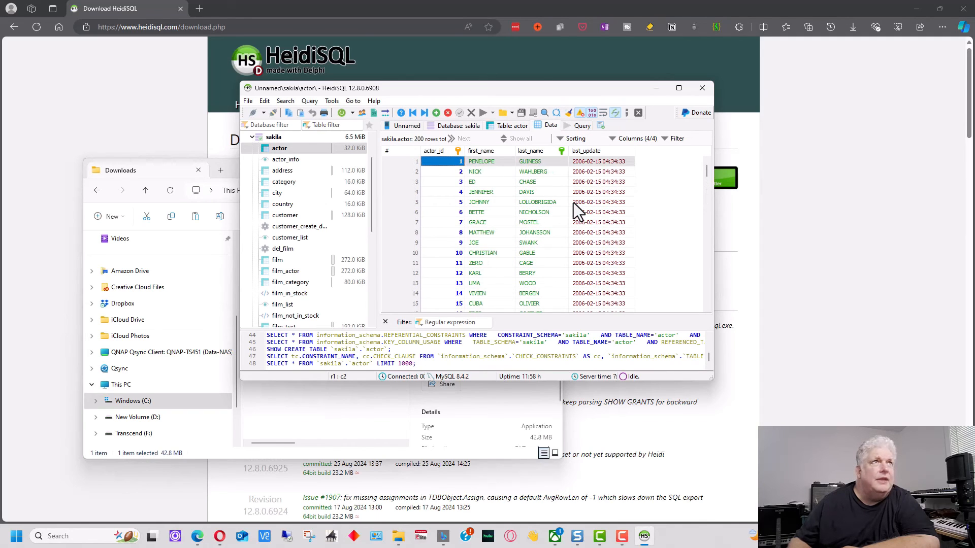
mouse_move(578, 209)
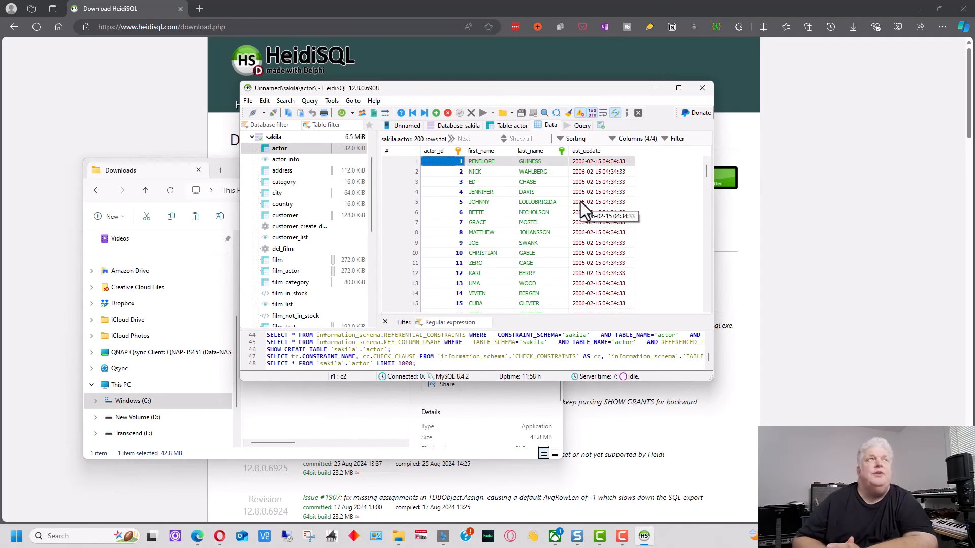